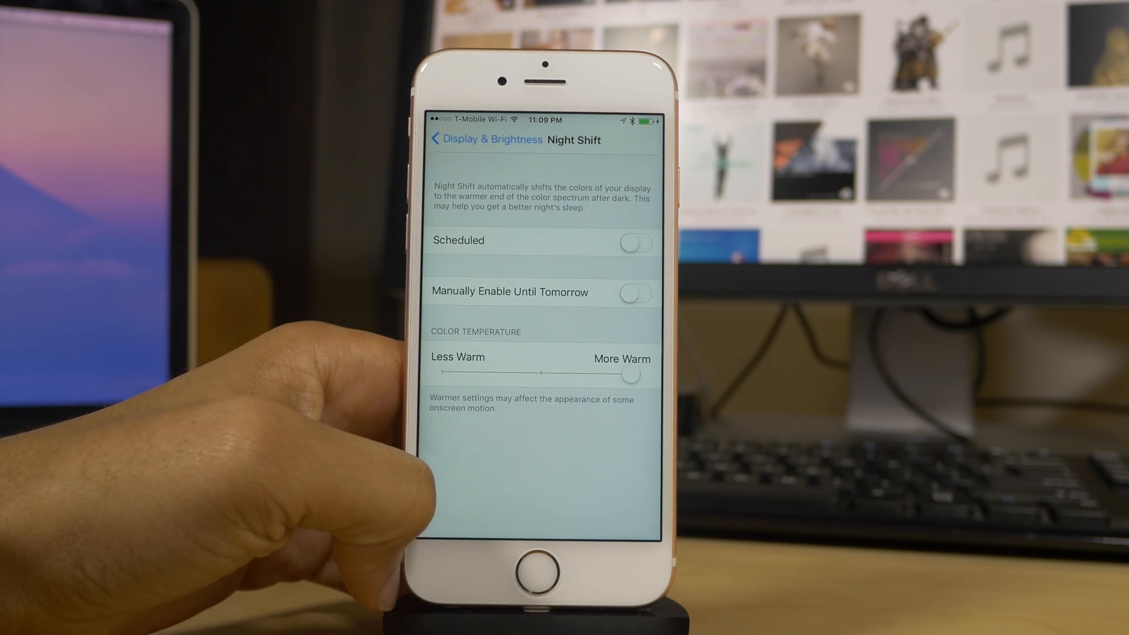
Switch on Manually Enable Until Tomorrow so Night Shift warms the display.
{"action": "left_click", "coordinate": [634, 293]}
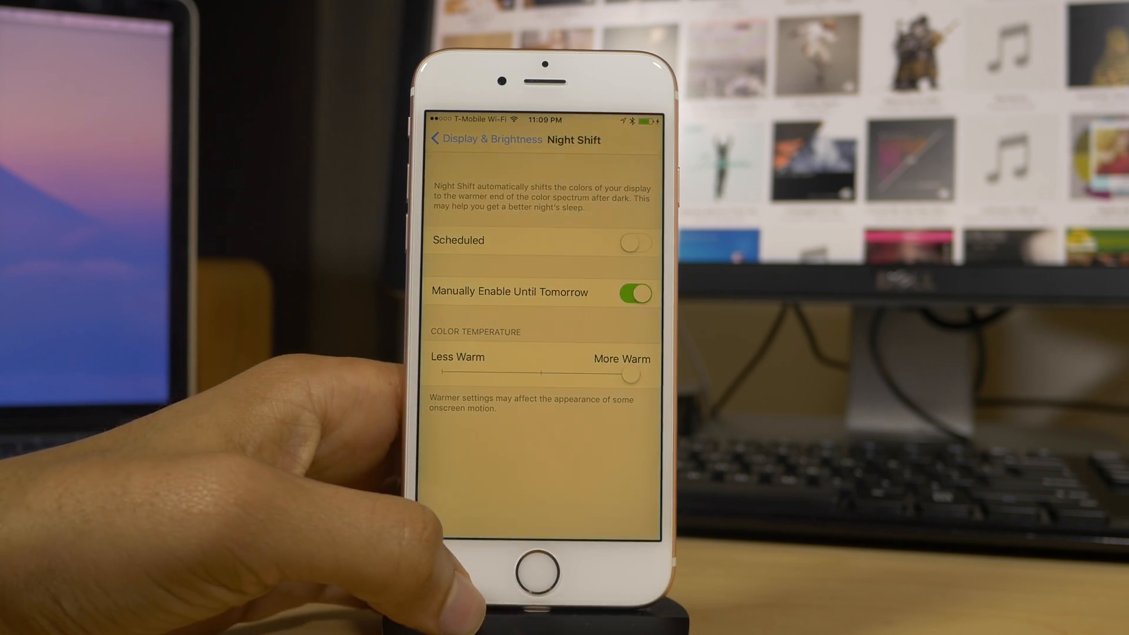